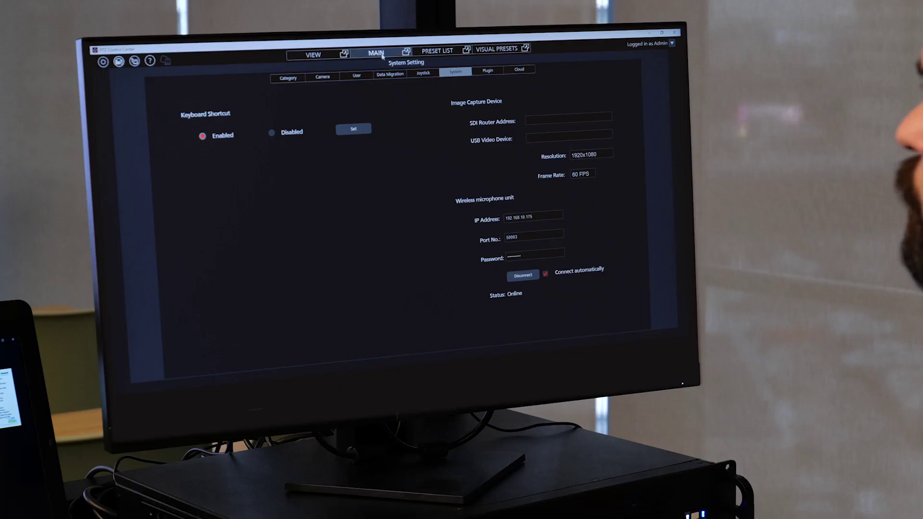
- Return to the Main view and select camera No.1 (AW-UE50) to show its live feed
left_click(312, 54)
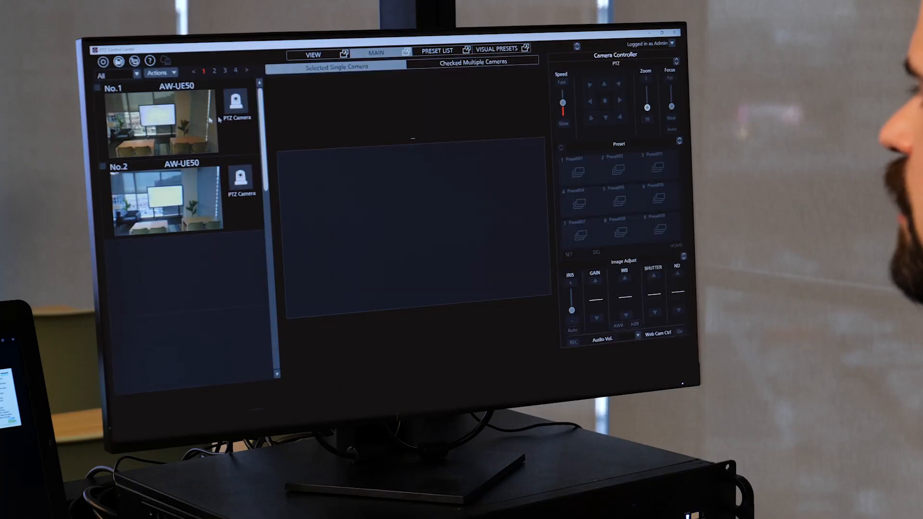
left_click(165, 121)
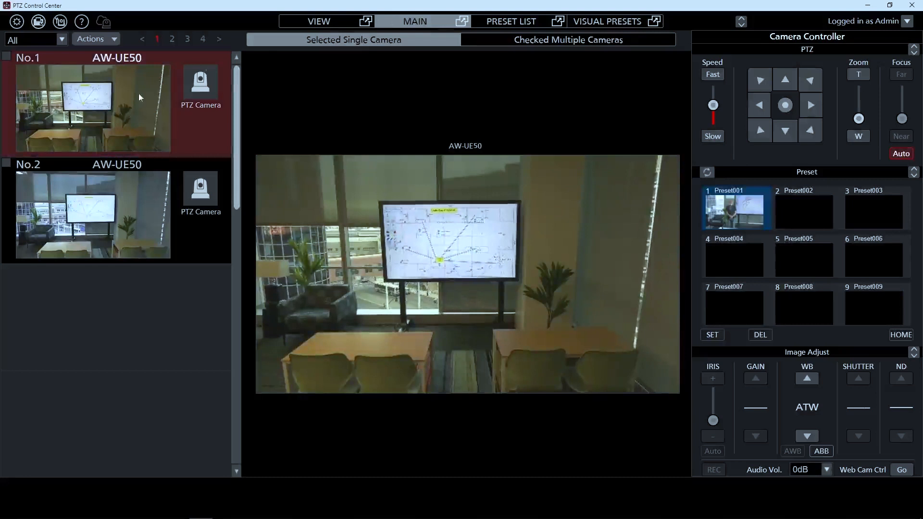
- Pan camera No.1 and zoom toward T to frame the street outside the window
left_click(784, 105)
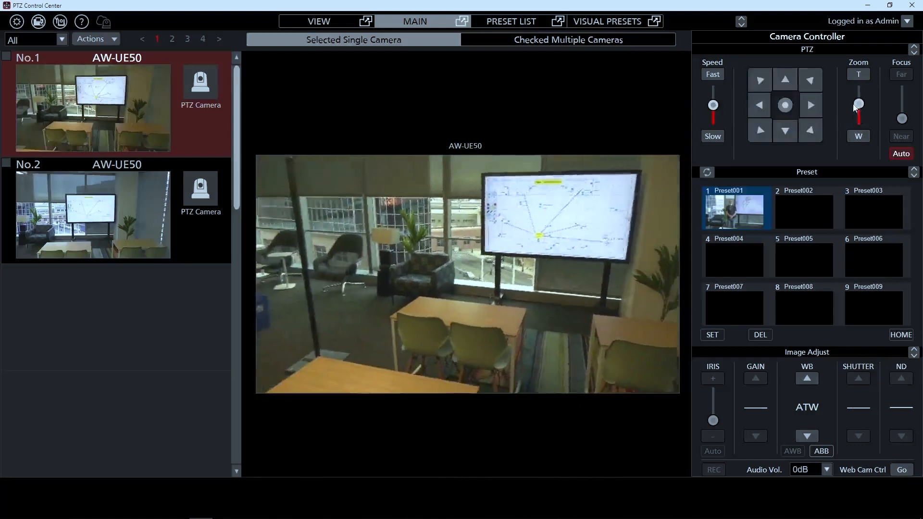
left_click(858, 110)
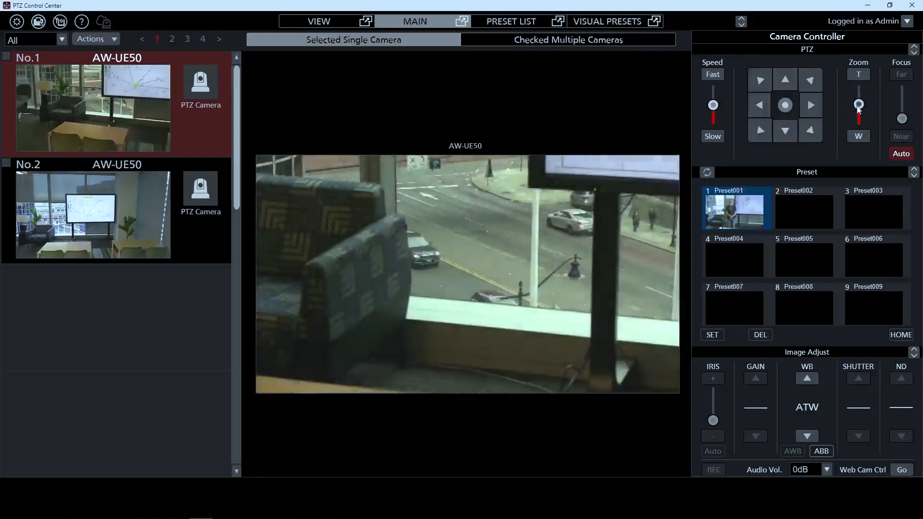